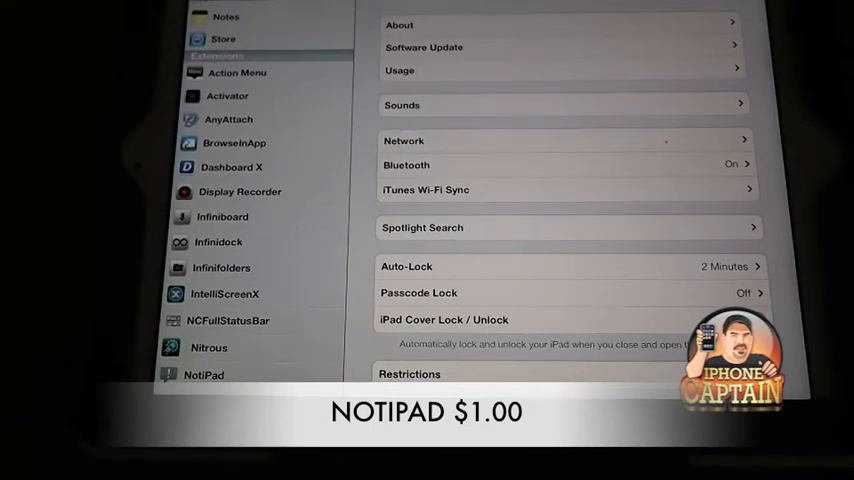
- Scroll the sidebar and enter NotiPad's notification position, animation and dismissal settings
scroll("down", 3)
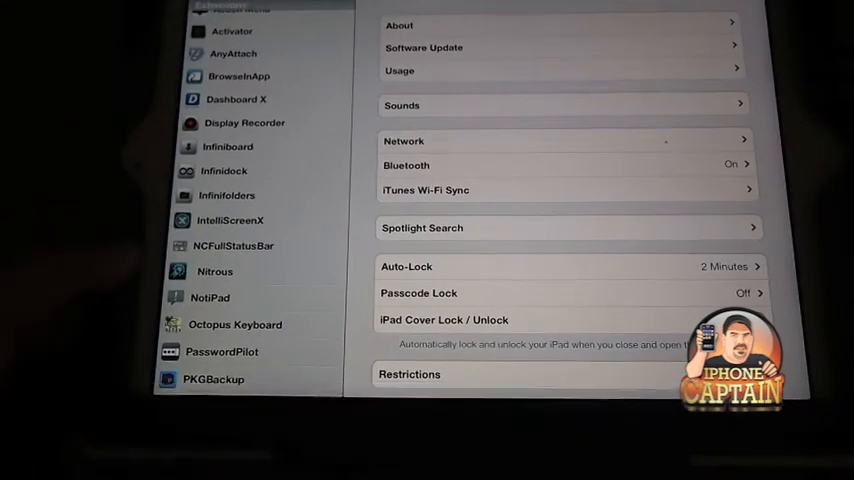
left_click(210, 300)
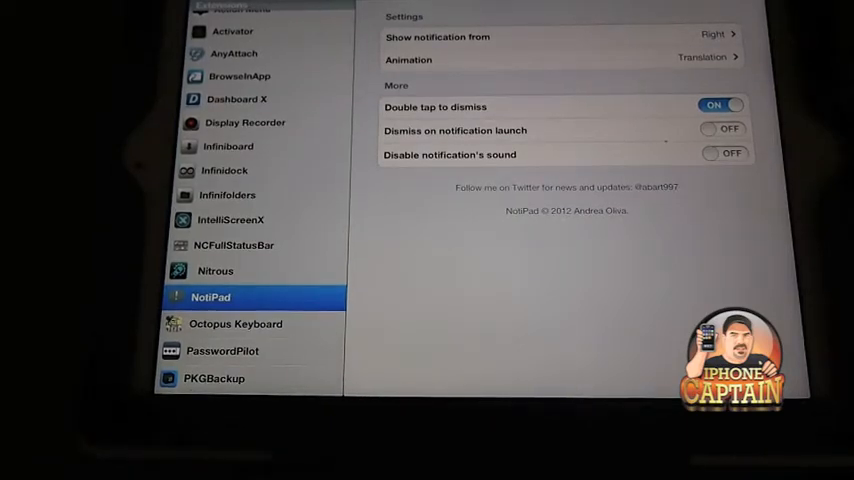
left_click(724, 154)
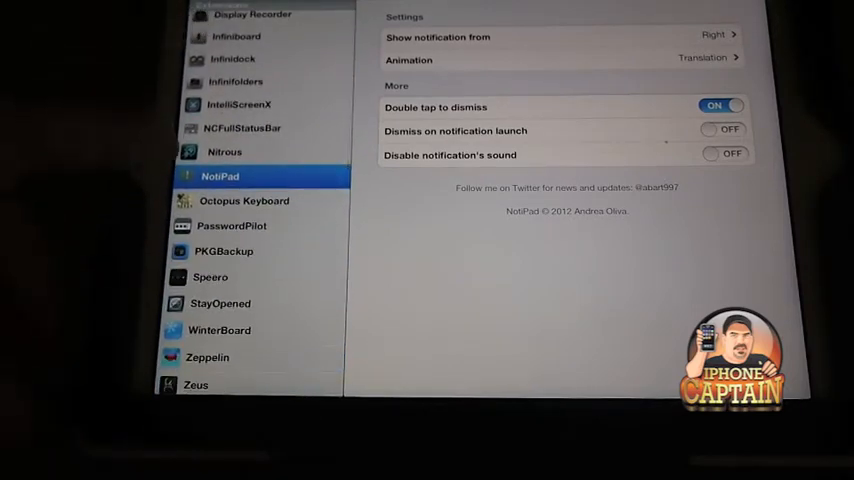
left_click(224, 152)
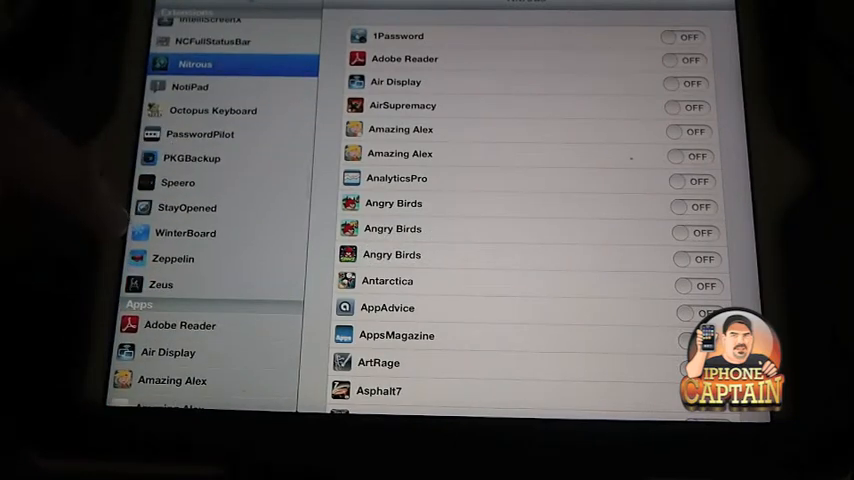
- In Zeus's Select App list, choose Dashboard X from System Applications as the shortcut app
left_click(160, 284)
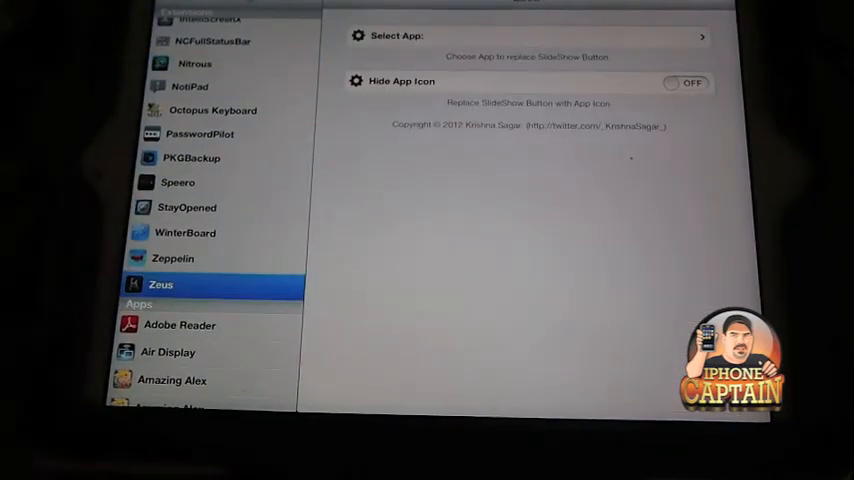
left_click(528, 36)
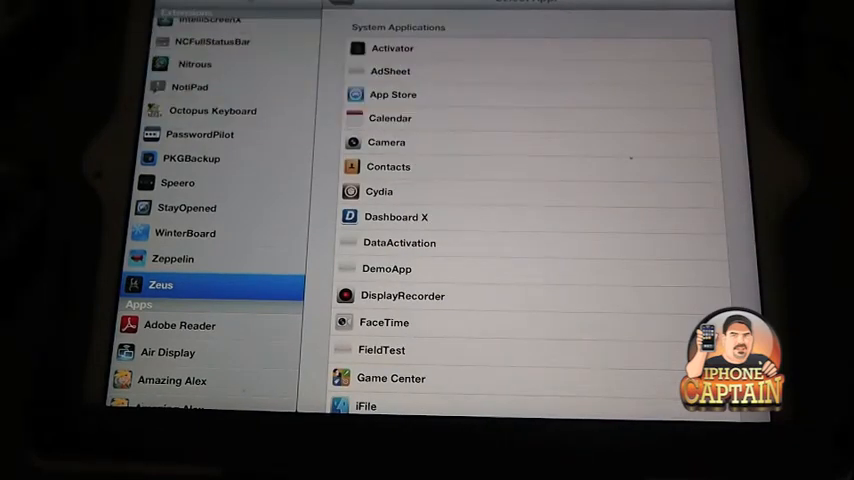
left_click(380, 192)
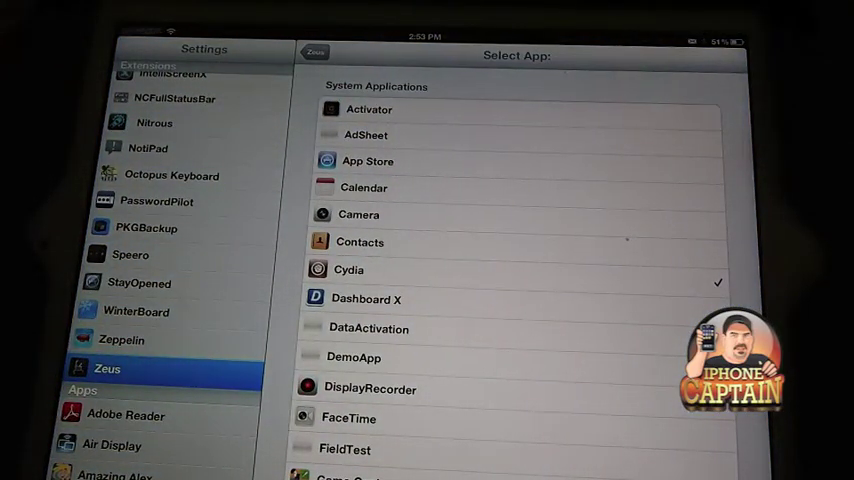
- Scroll down through the settings list to reveal further tweak entries
scroll("down", 3)
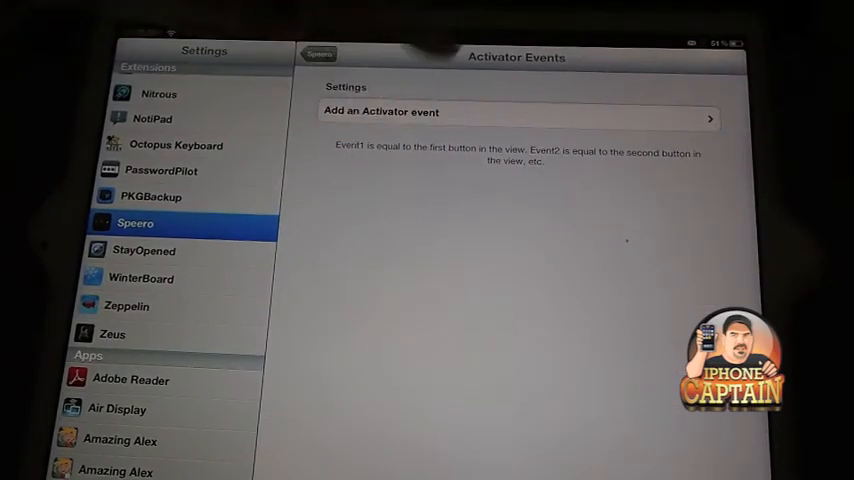
- Leave Activator Events and show Speero's home button, lock screen, motion and power triggers
left_click(516, 112)
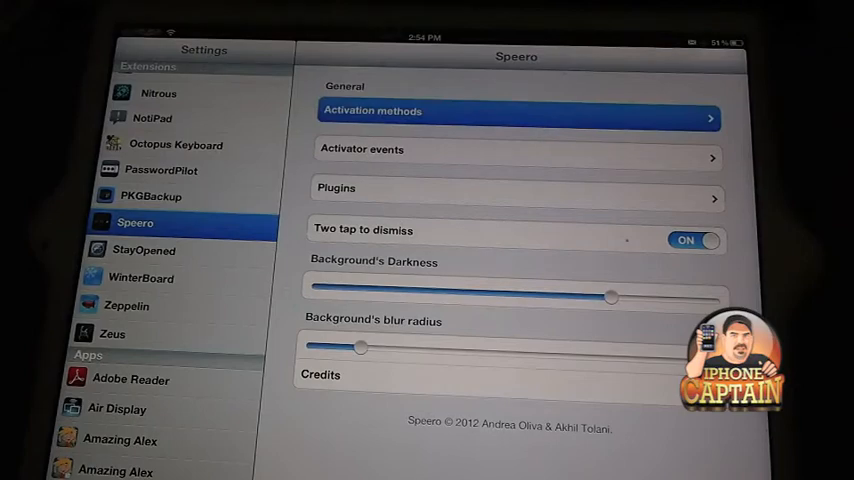
left_click(516, 110)
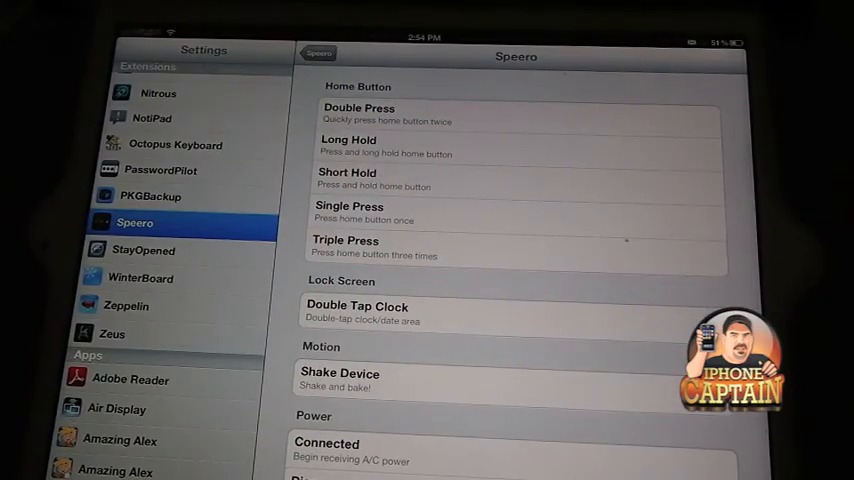